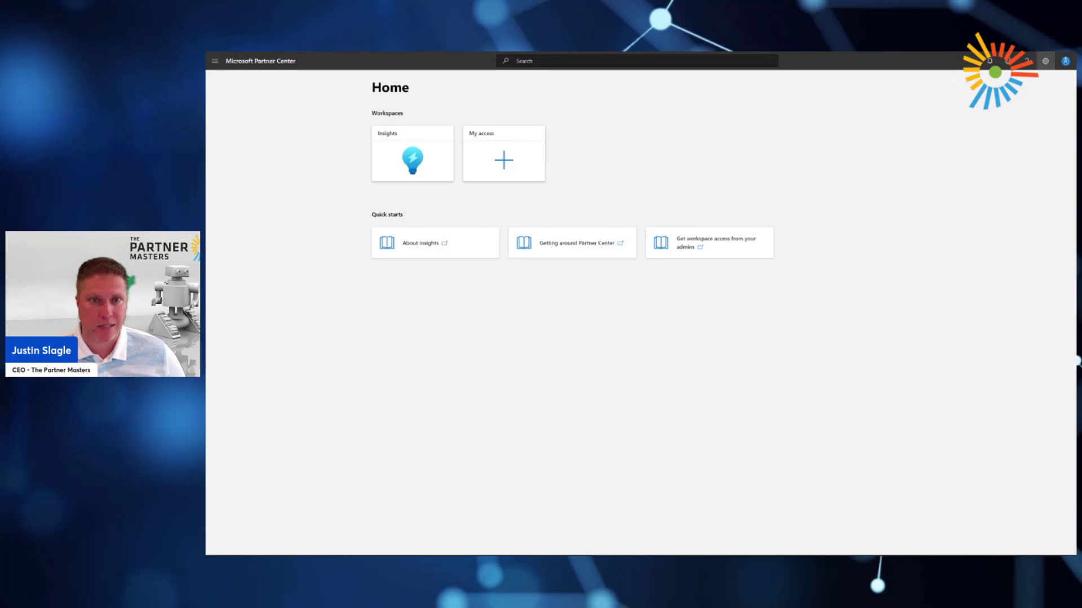
mouse_move(502, 142)
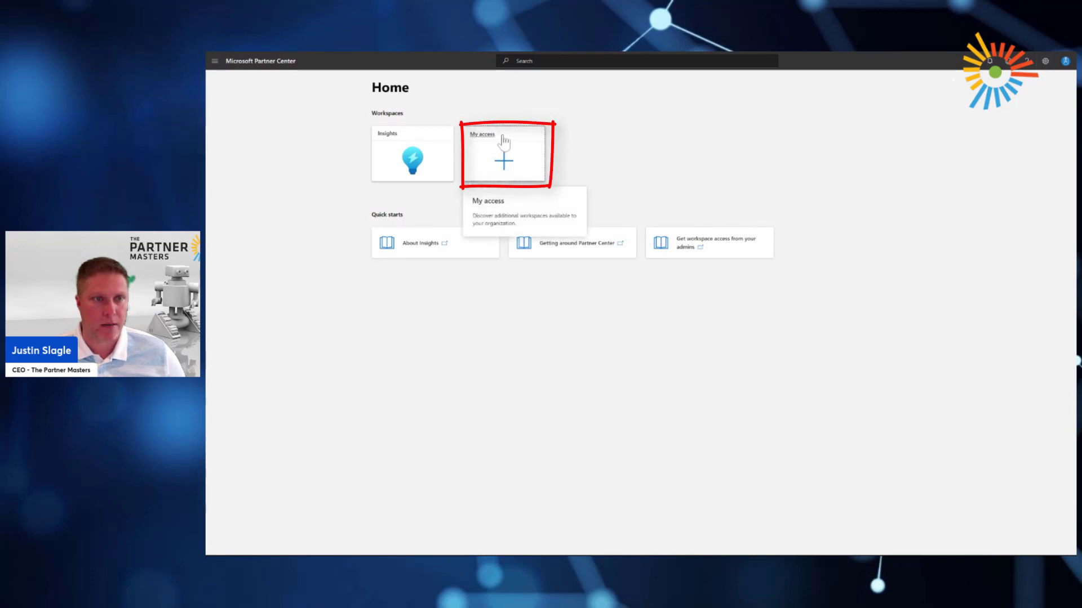
Step: Reach the My learning profile page via the My access workspace and begin associating a Microsoft Learning account
left_click(502, 156)
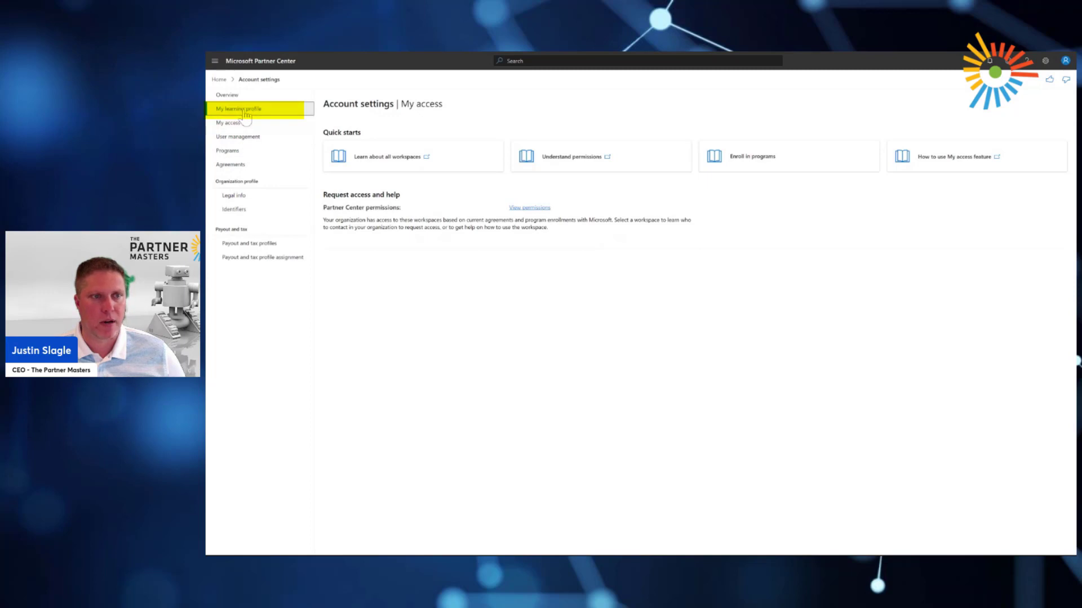
left_click(234, 109)
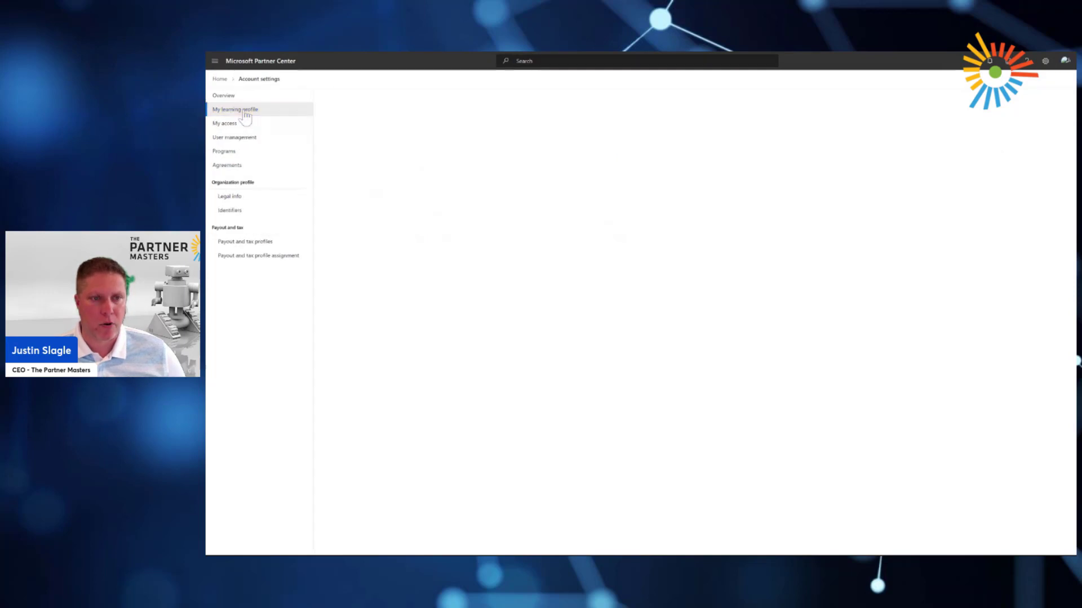
left_click(235, 109)
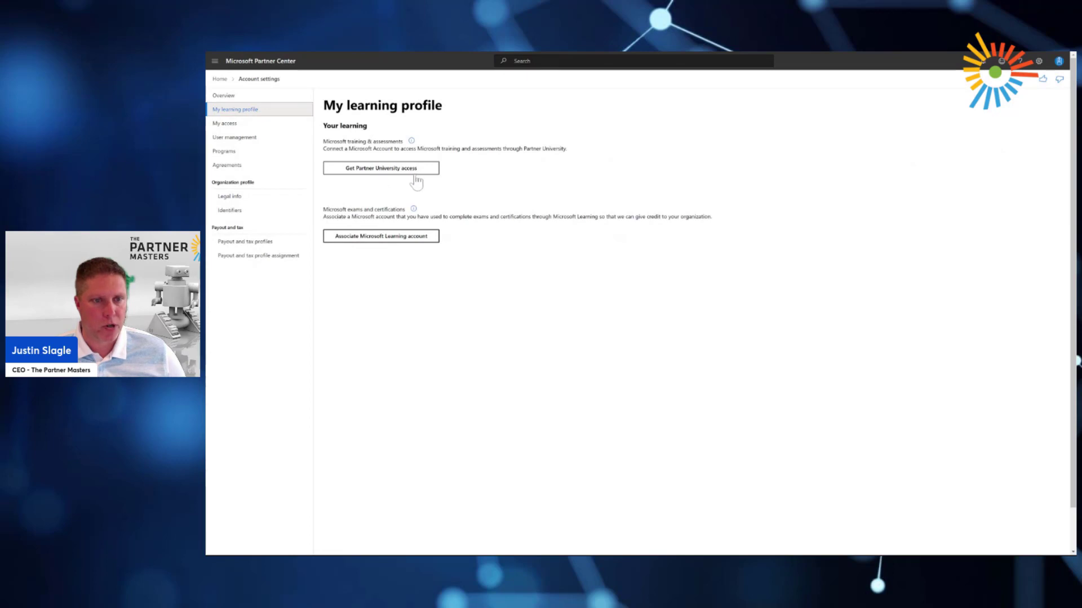
mouse_move(379, 248)
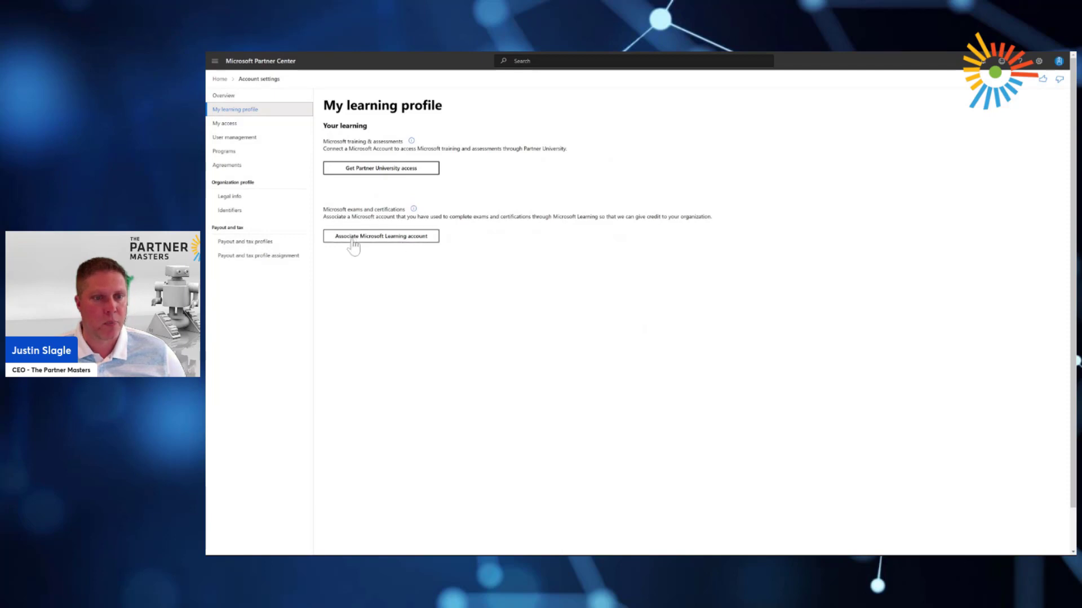
left_click(380, 235)
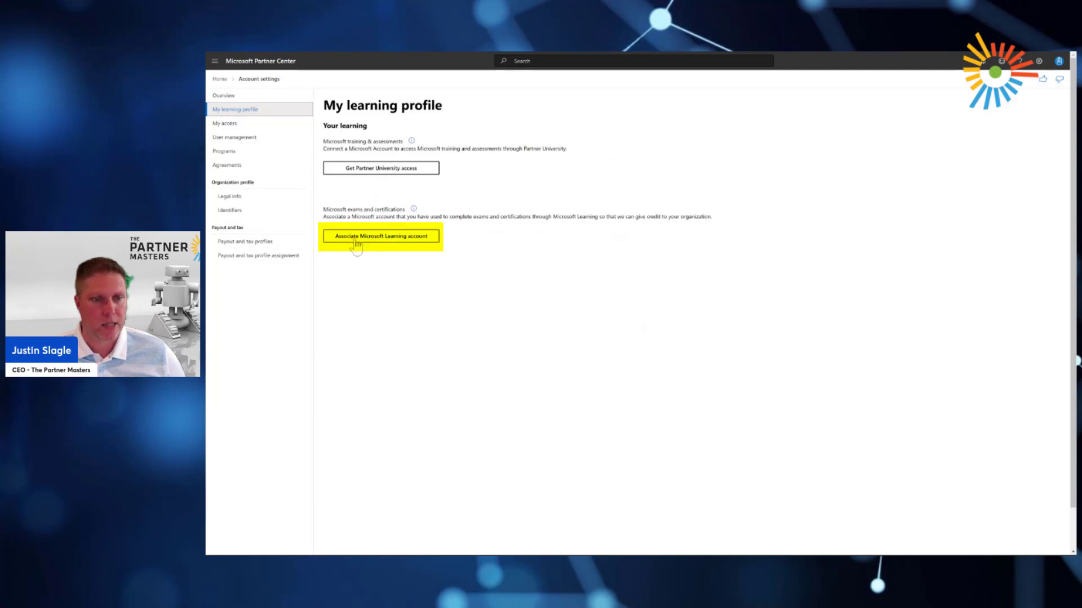
Step: Associate the Microsoft Learning account, confirming with 'Yes, associate my account'
left_click(380, 235)
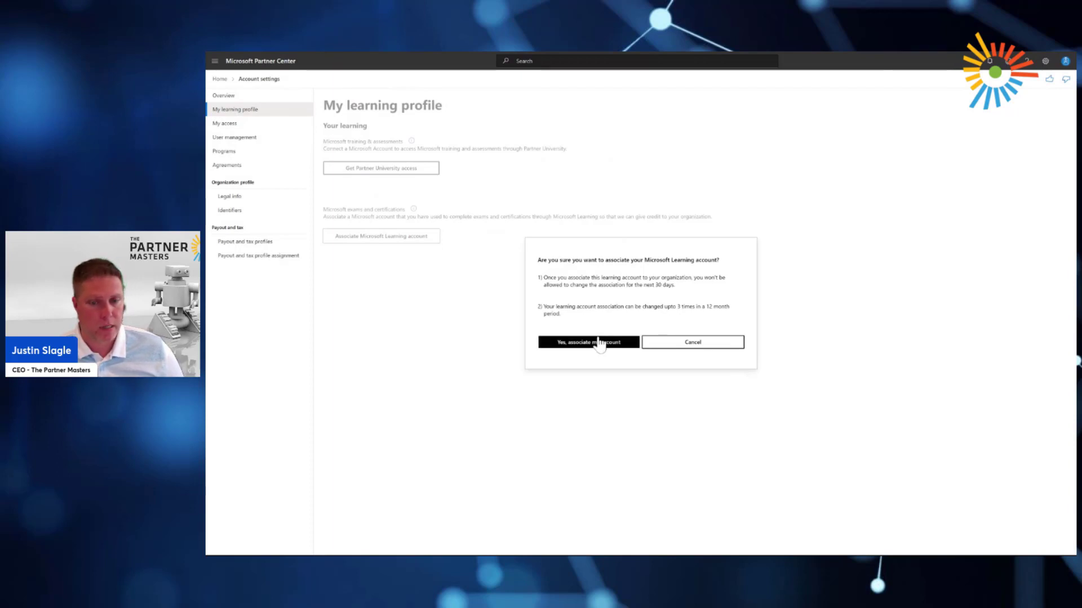
left_click(588, 343)
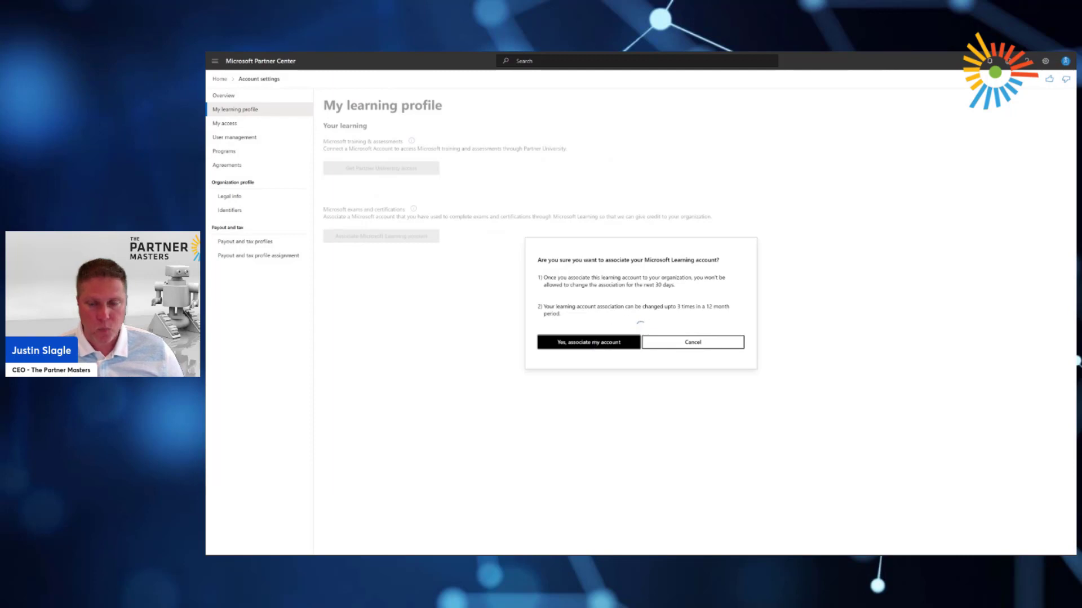
left_click(587, 343)
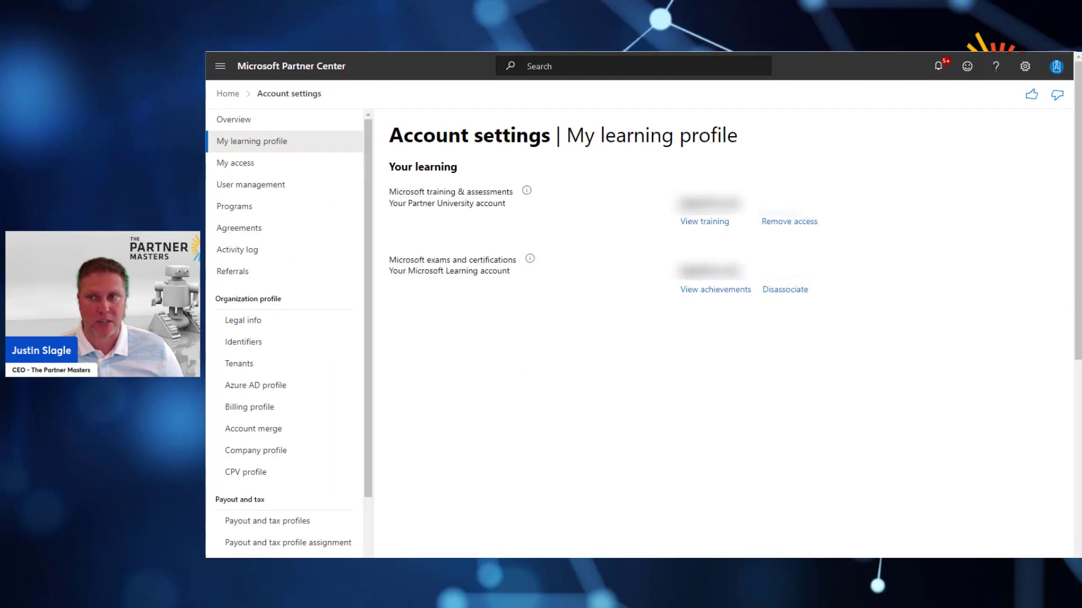